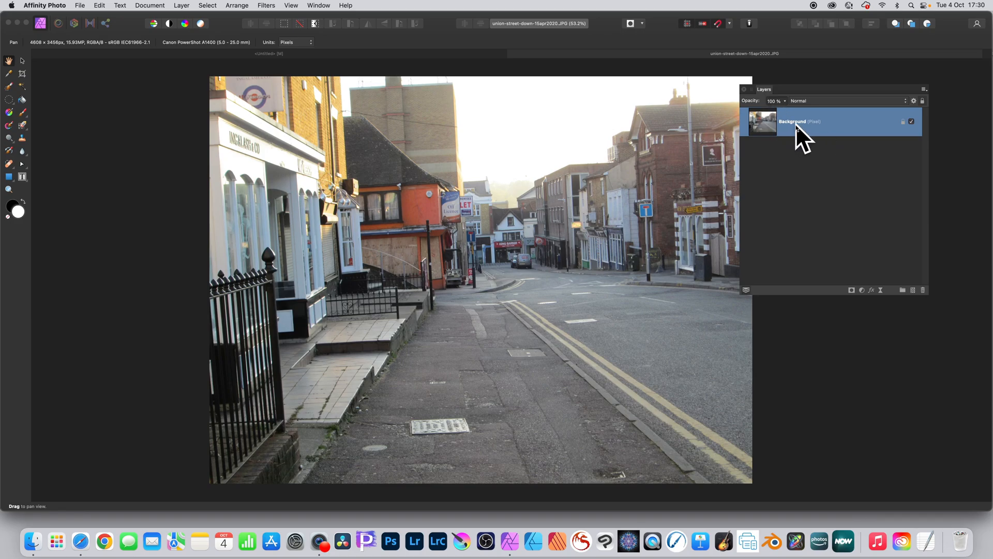
# Select the street photo's Background layer so it can be duplicated twice
pyautogui.click(181, 5)
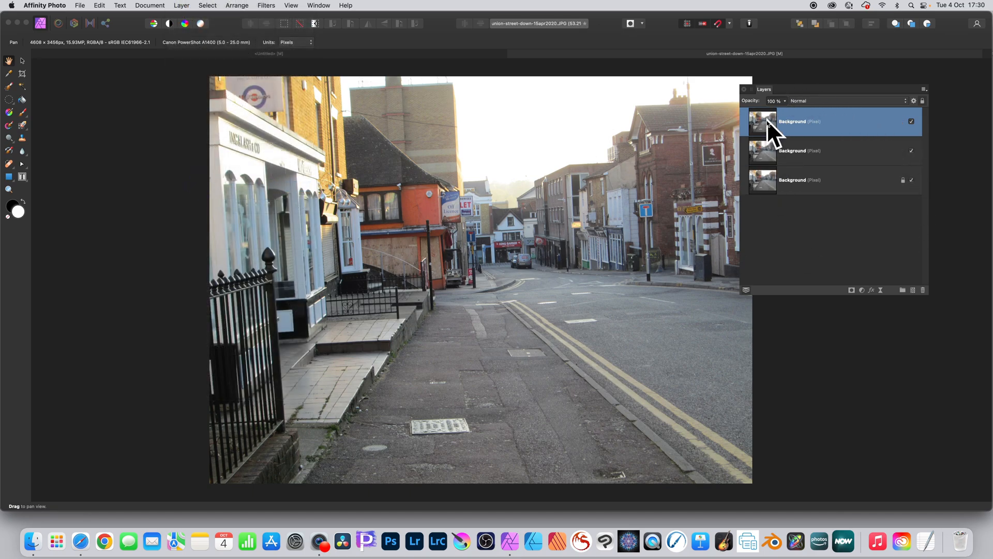
pyautogui.moveTo(804, 133)
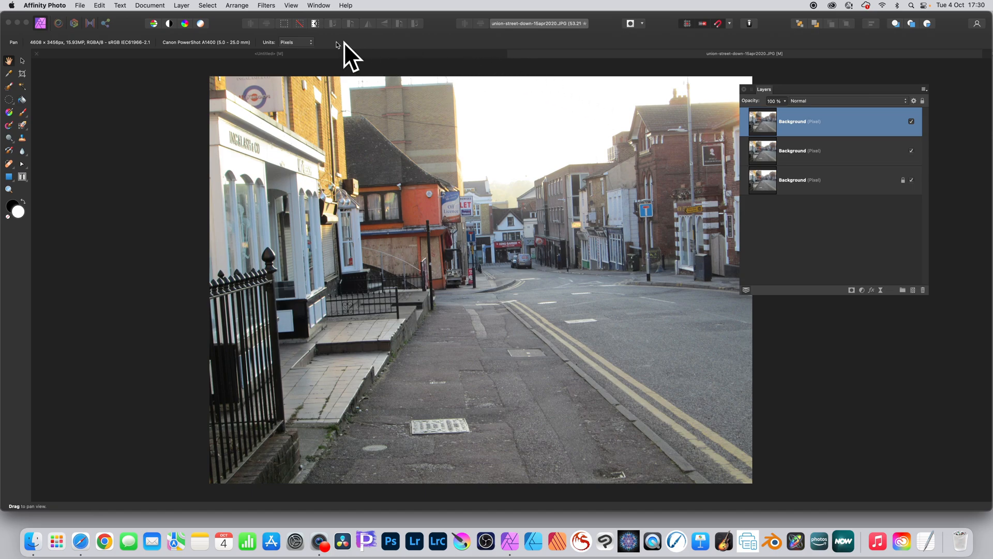
# Add a Procedural Texture filter to the top layer and edit its first channel equation
pyautogui.click(265, 5)
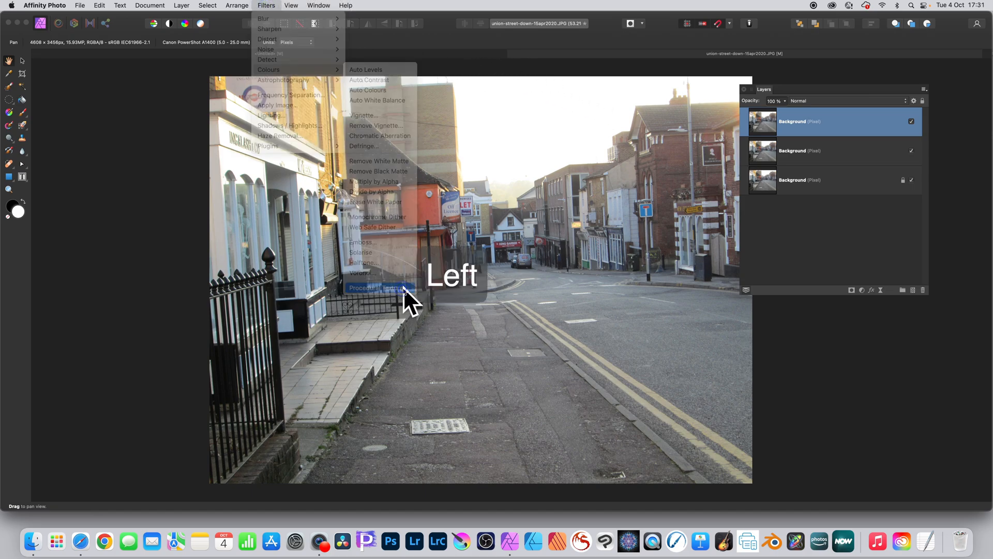
pyautogui.click(373, 287)
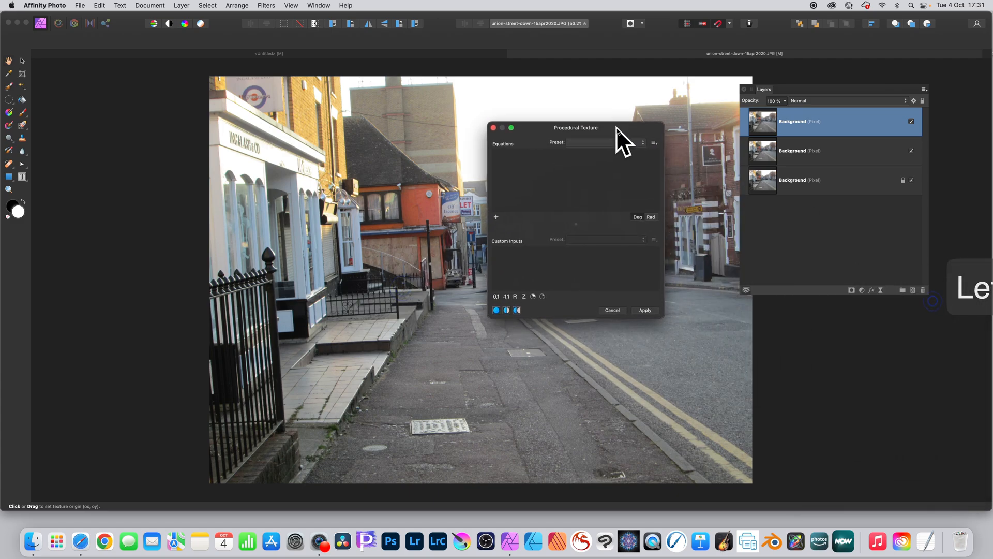
pyautogui.moveTo(576, 127); pyautogui.dragTo(607, 125)
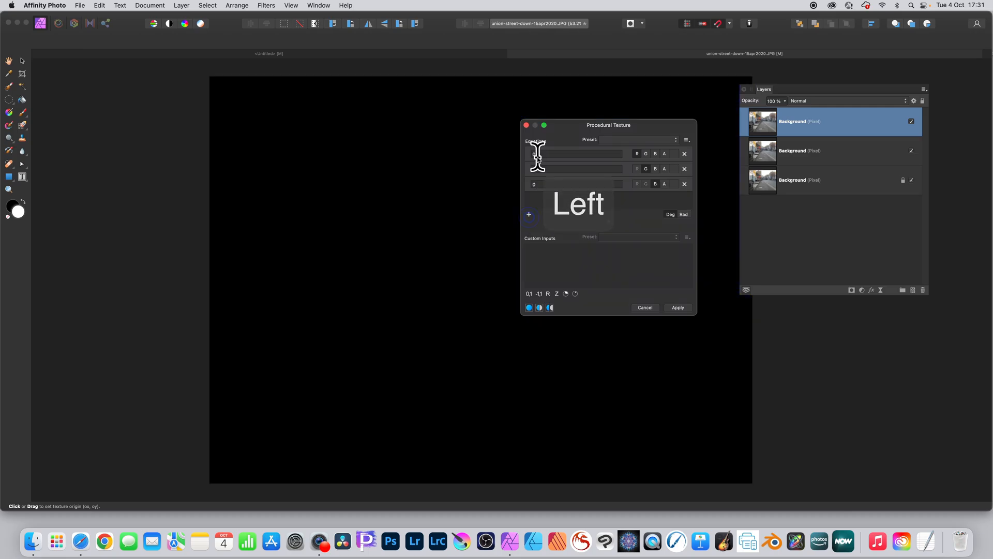
pyautogui.click(575, 154)
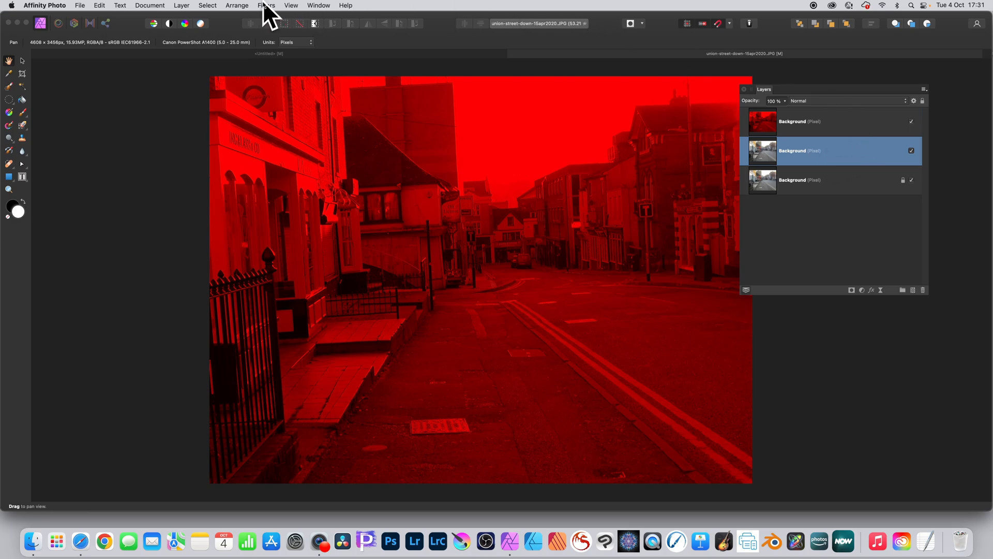
# Apply a Procedural Texture with added equations to the middle layer, keeping only green
pyautogui.click(266, 5)
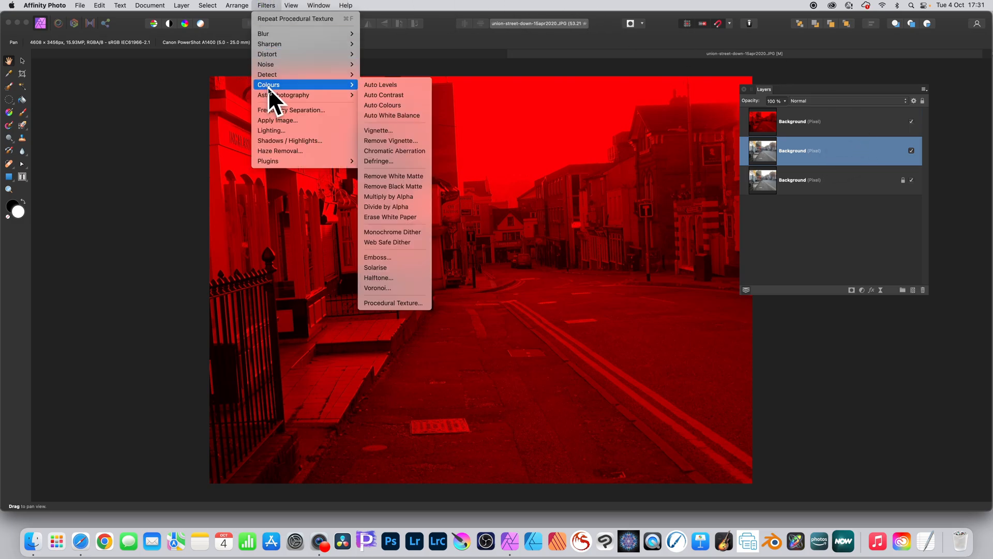
pyautogui.moveTo(392, 303)
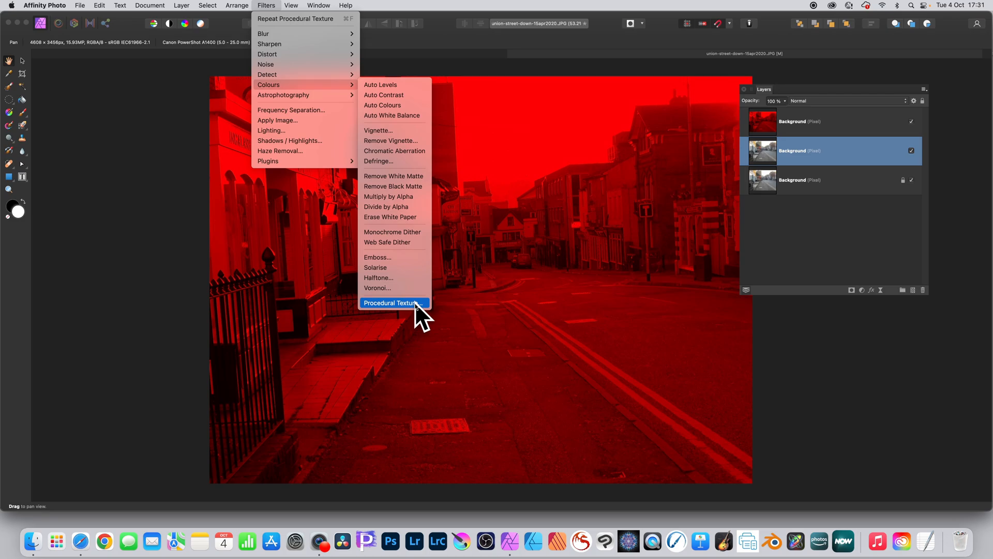
pyautogui.click(393, 303)
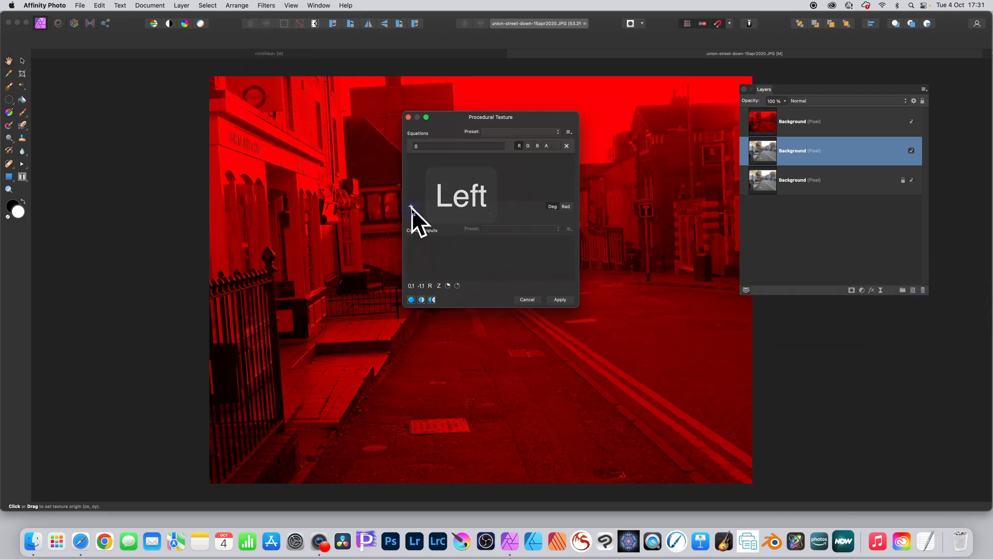
pyautogui.click(410, 206)
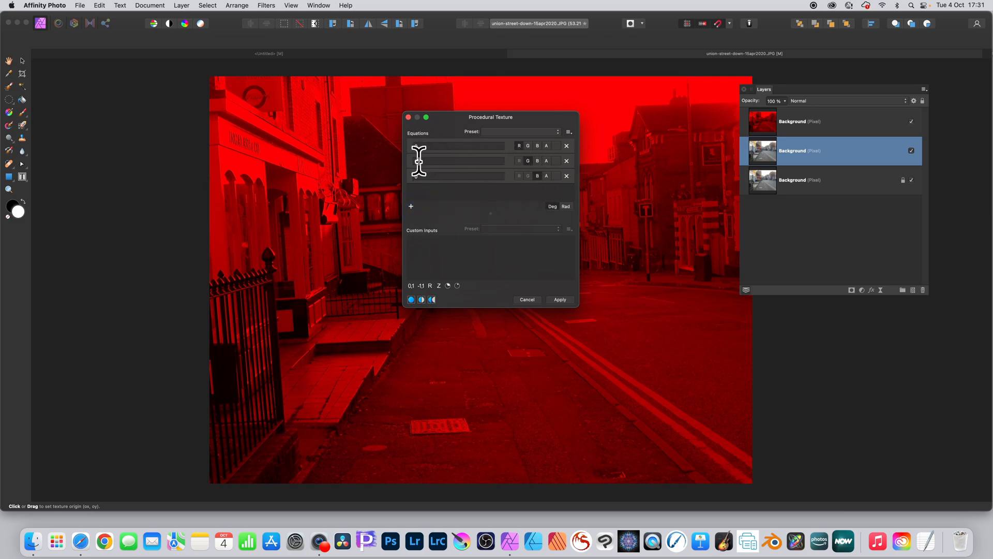
pyautogui.write('G')
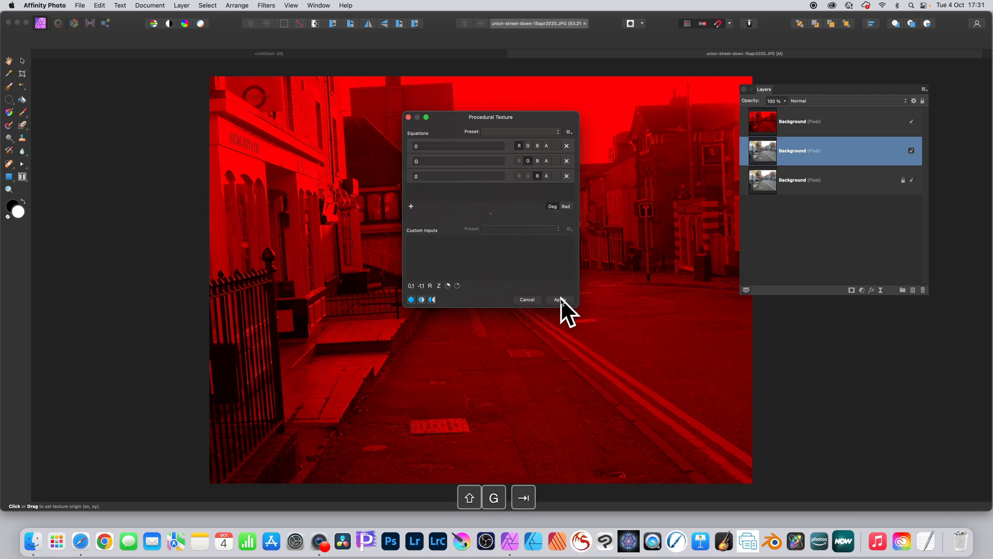
pyautogui.click(558, 299)
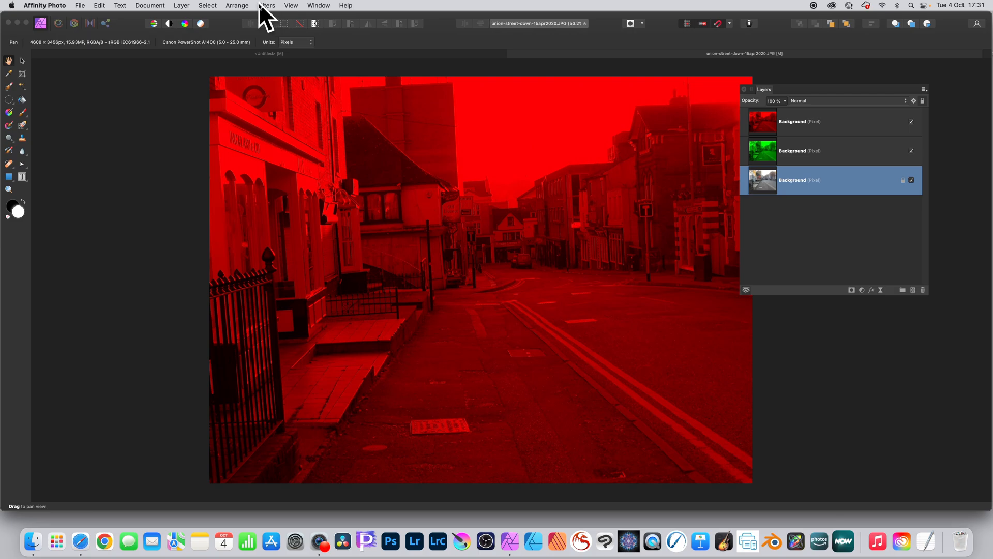
# Apply a Procedural Texture to the bottom layer with R and G at 0, keeping B
pyautogui.click(266, 5)
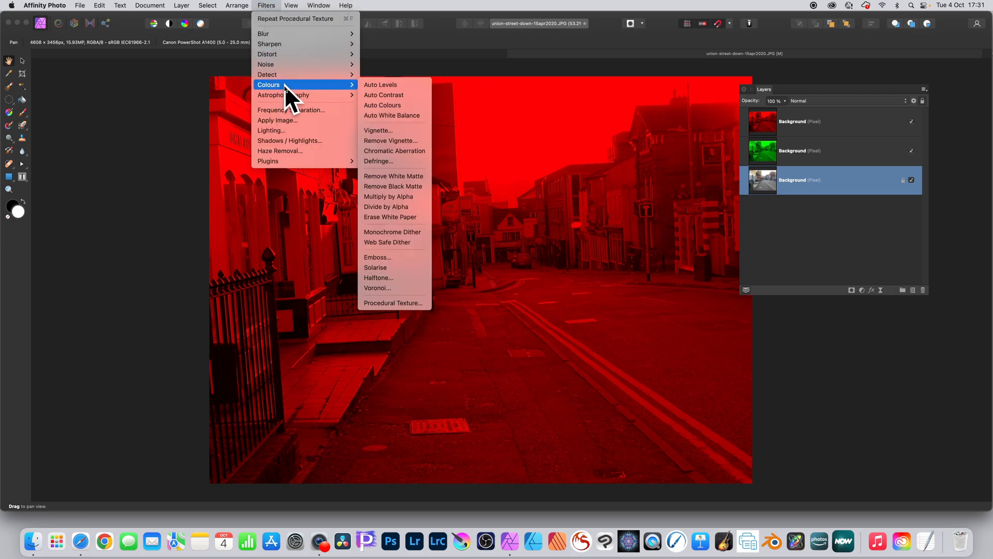
pyautogui.click(392, 302)
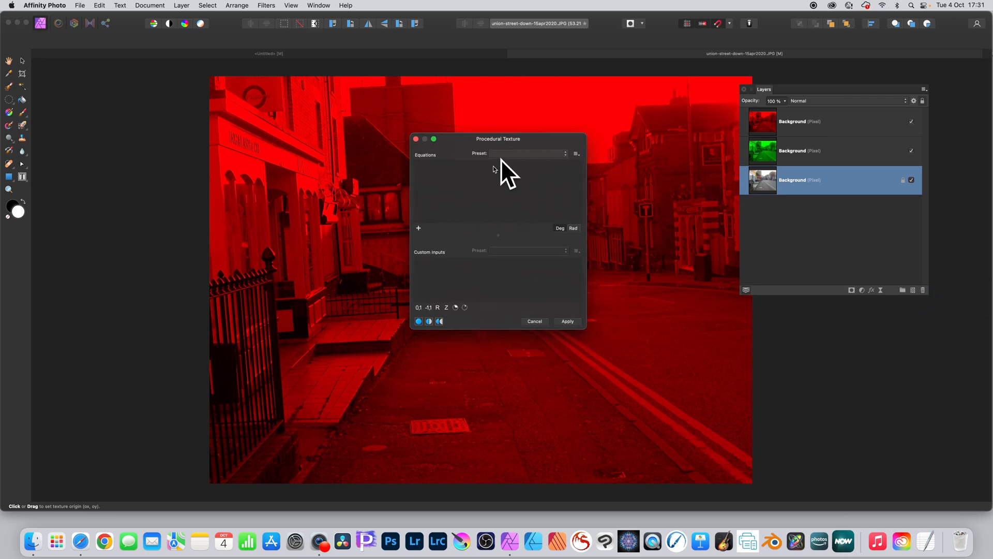
pyautogui.click(418, 229)
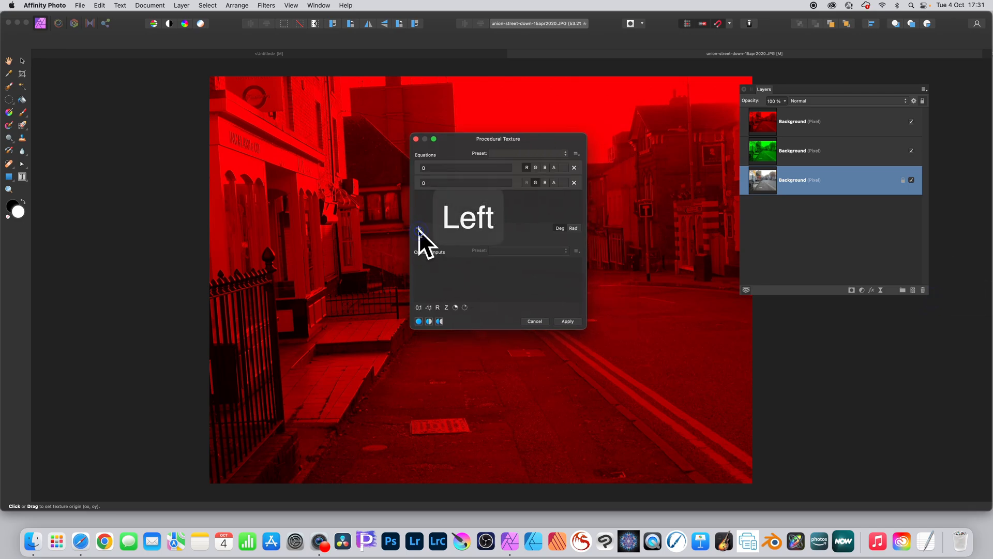
pyautogui.click(418, 228)
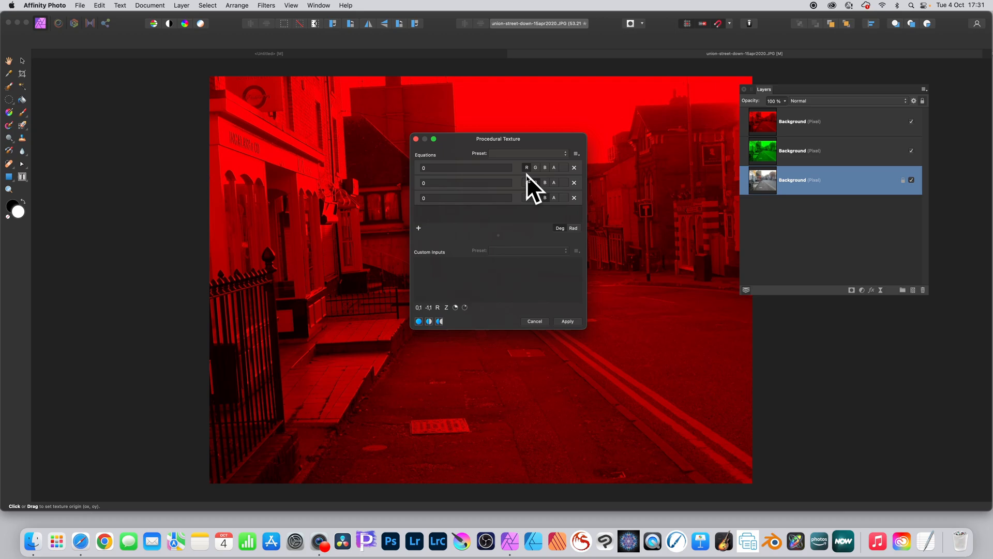
pyautogui.click(464, 198)
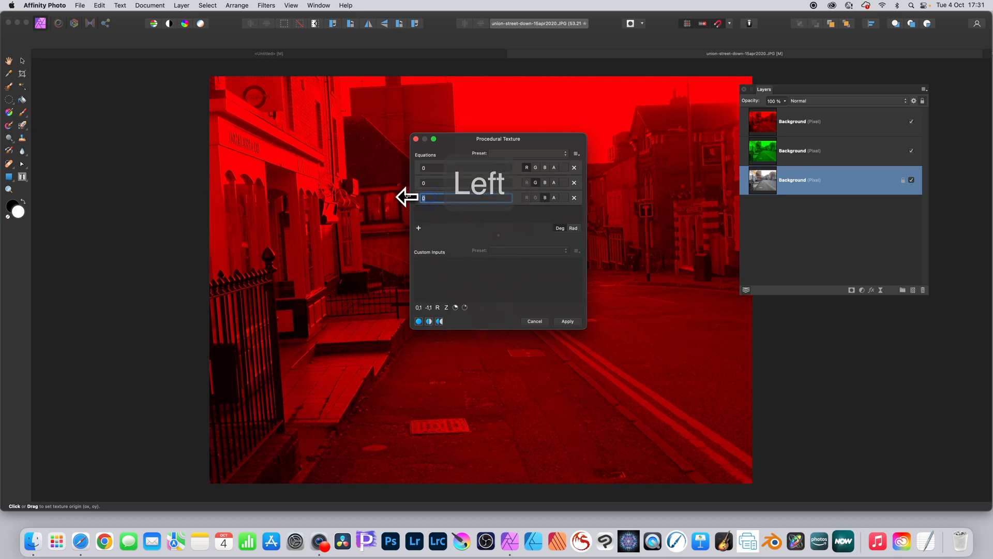
pyautogui.write('B')
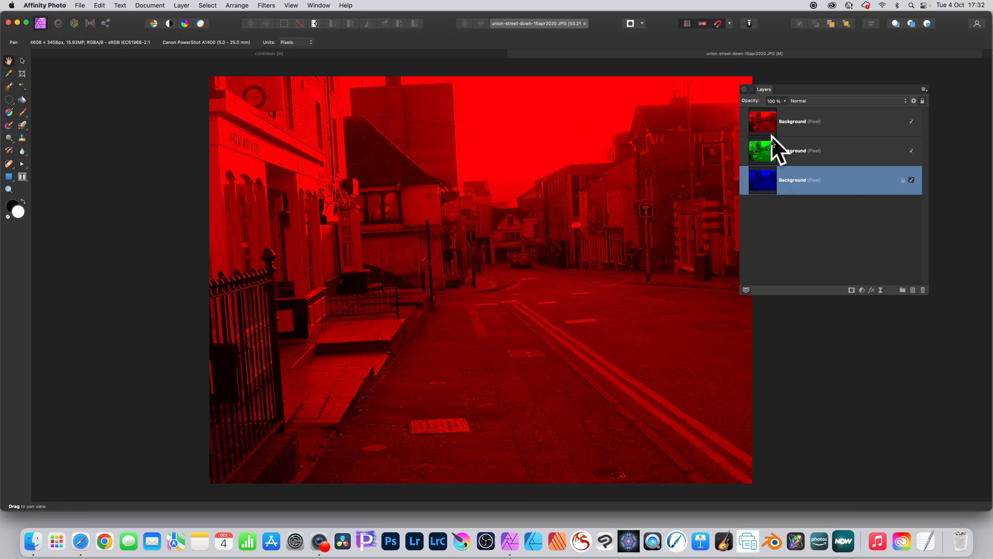
pyautogui.moveTo(774, 209)
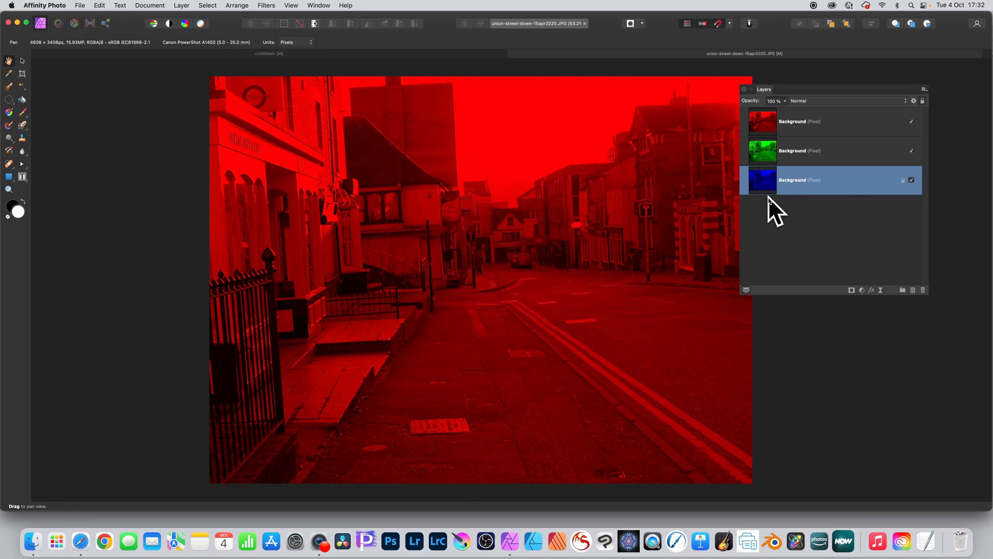
pyautogui.click(811, 121)
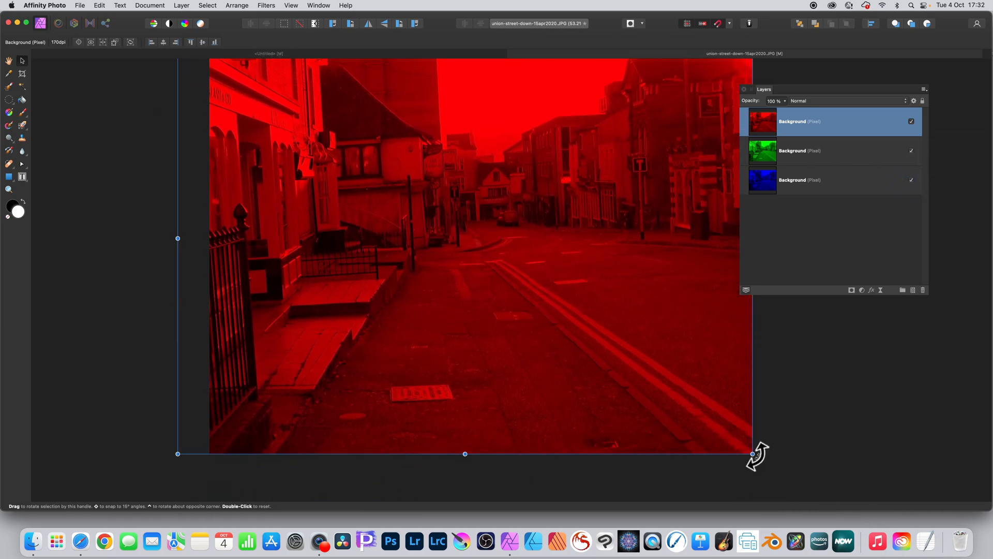
# Tilt, enlarge and offset the red layer, then rotate the blue layer out of alignment
pyautogui.moveTo(752, 454); pyautogui.dragTo(771, 468)
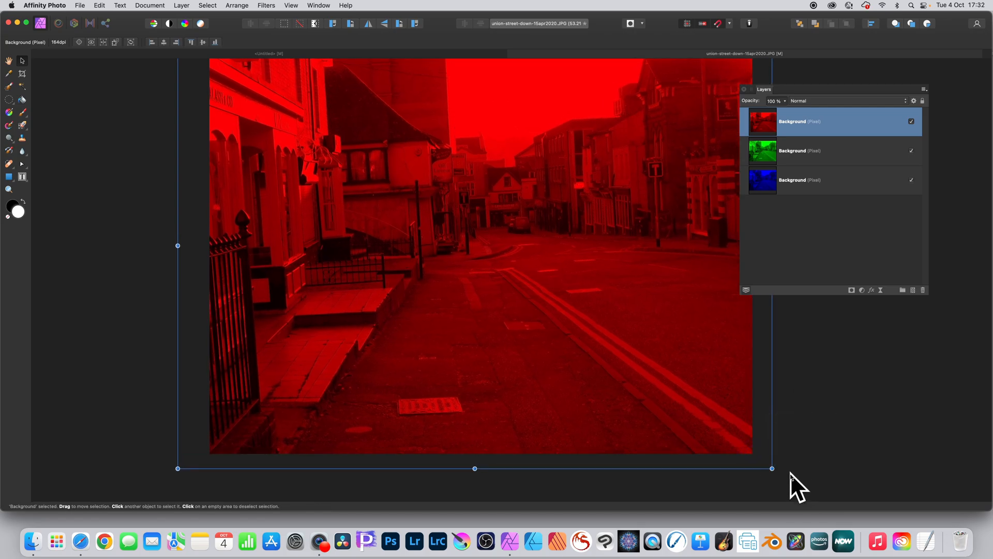
pyautogui.moveTo(771, 469); pyautogui.dragTo(764, 479)
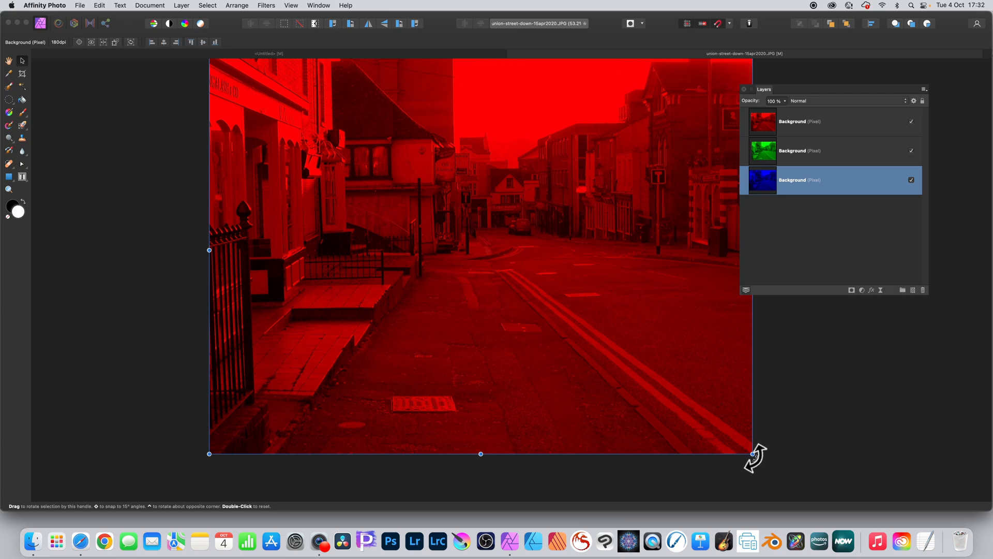
pyautogui.moveTo(752, 454); pyautogui.dragTo(837, 460)
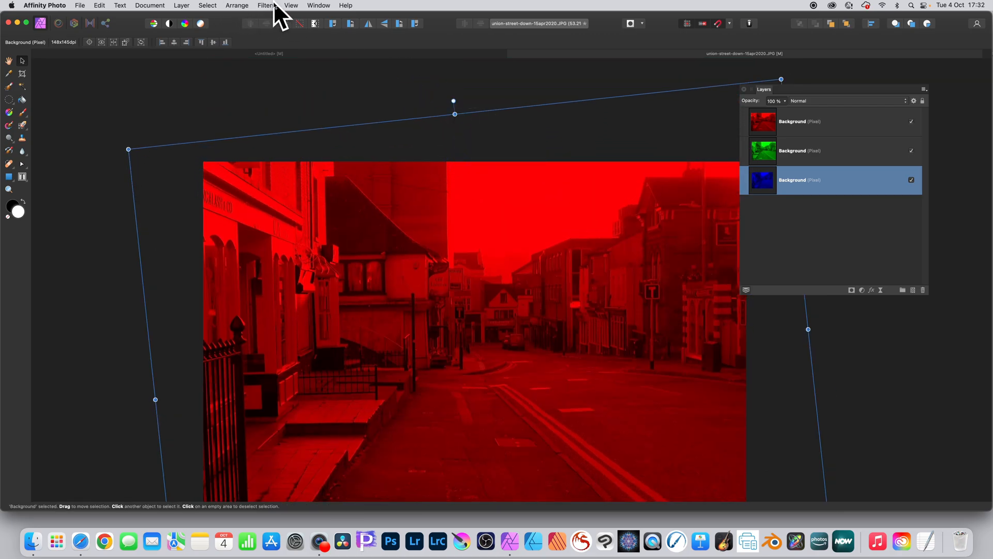
# Blur the blue layer with a Gaussian Blur radius of about 4.2 px
pyautogui.click(266, 5)
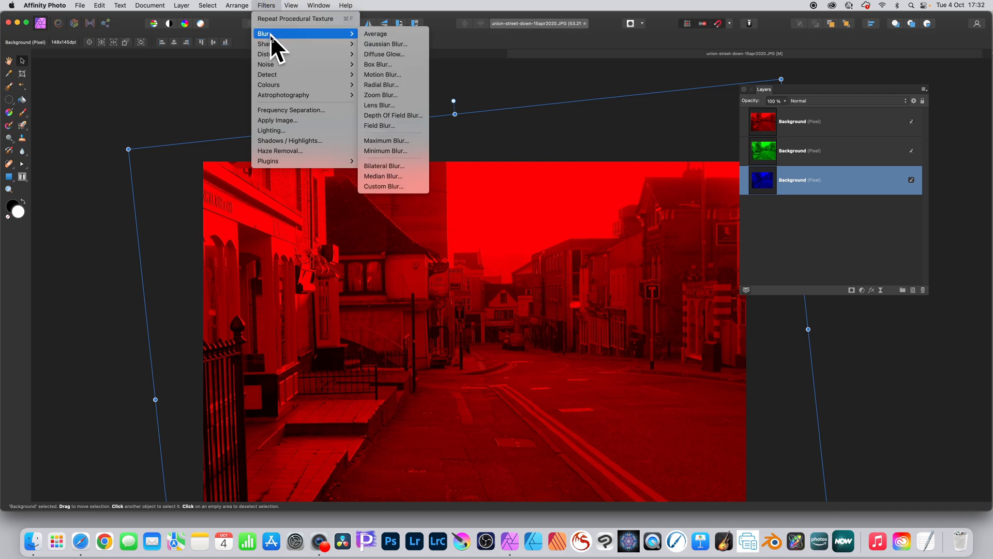
pyautogui.click(386, 44)
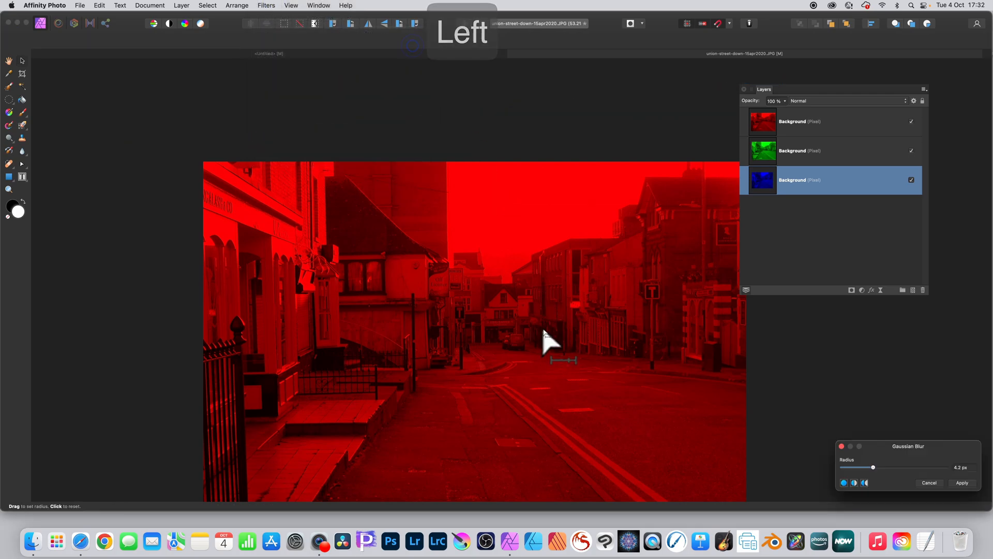
pyautogui.moveTo(875, 467); pyautogui.dragTo(877, 468)
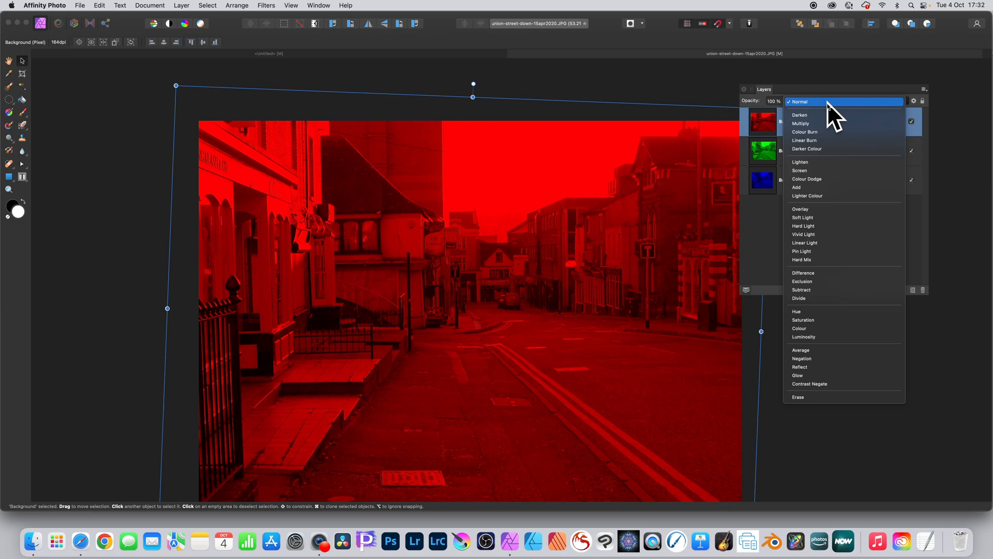
# Set the blend mode of both the red and green layers to Add
pyautogui.click(796, 186)
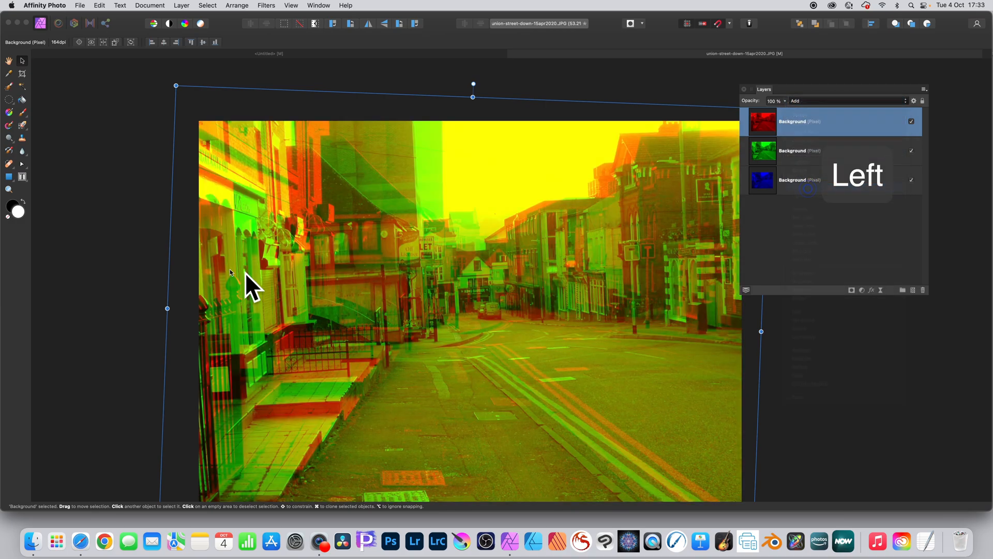
pyautogui.click(818, 151)
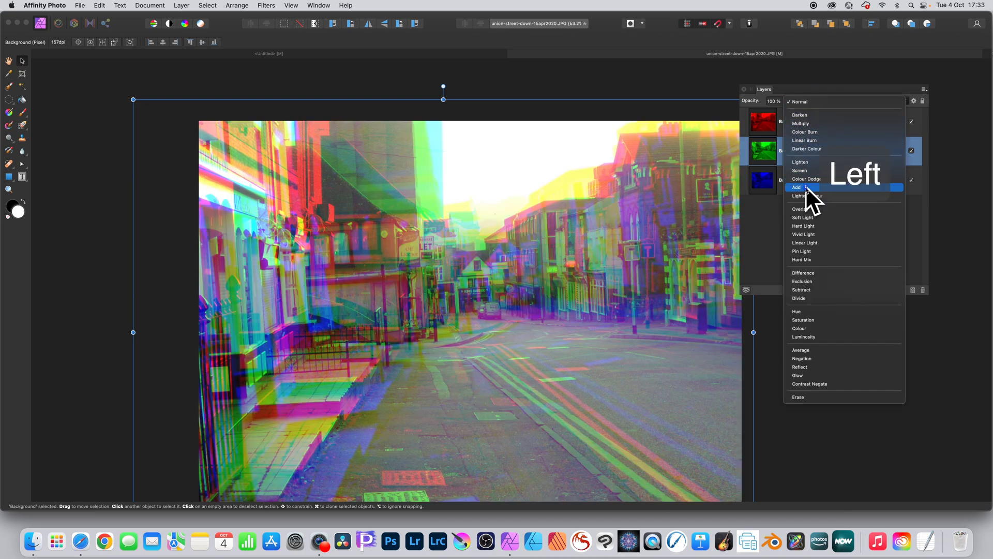
pyautogui.click(796, 186)
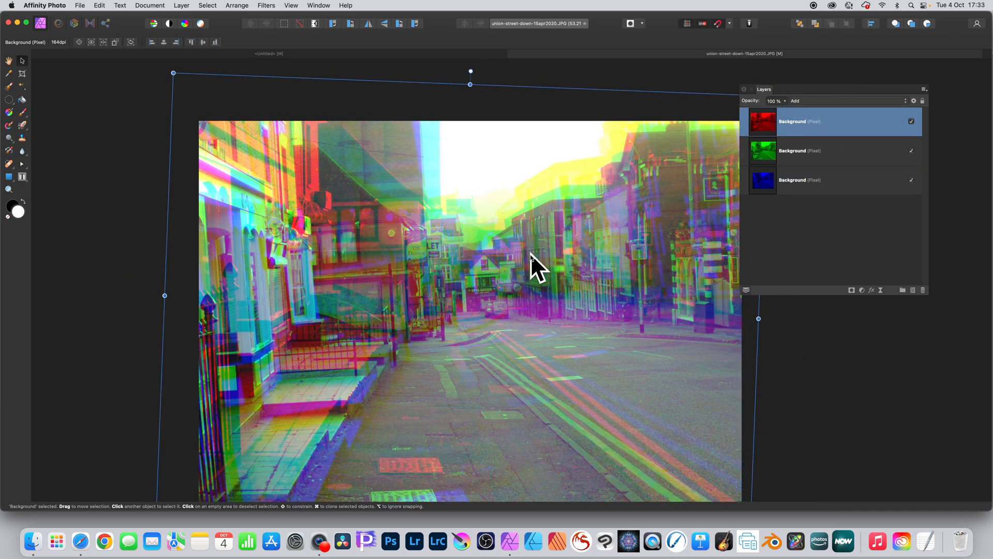
pyautogui.click(181, 5)
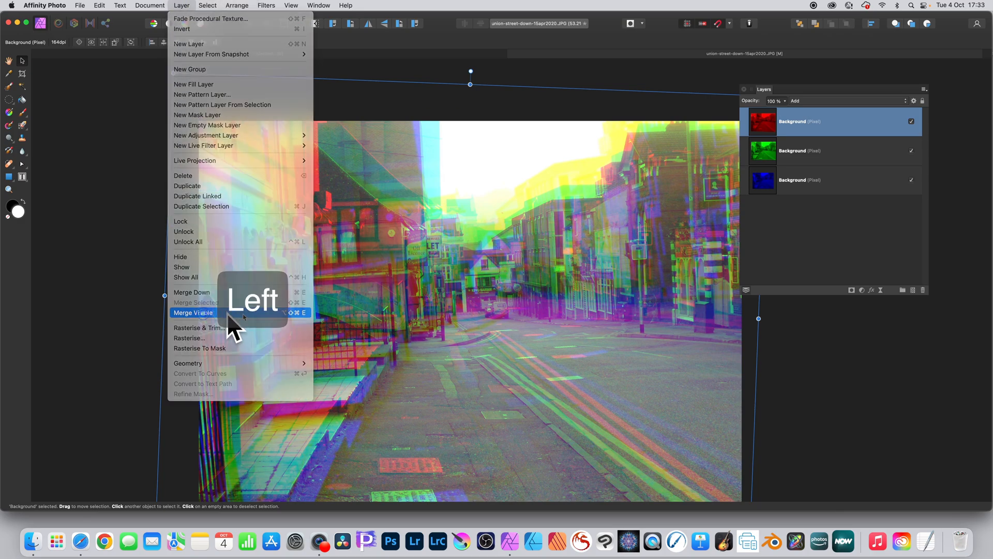
# Use Merge Visible to create one combined glitch layer above the channel layers
pyautogui.click(193, 313)
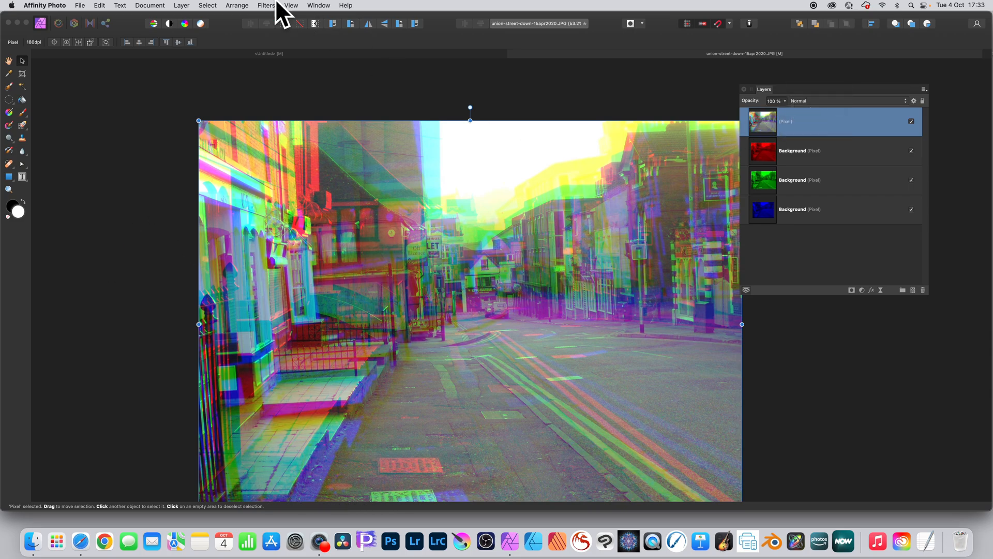
pyautogui.click(265, 5)
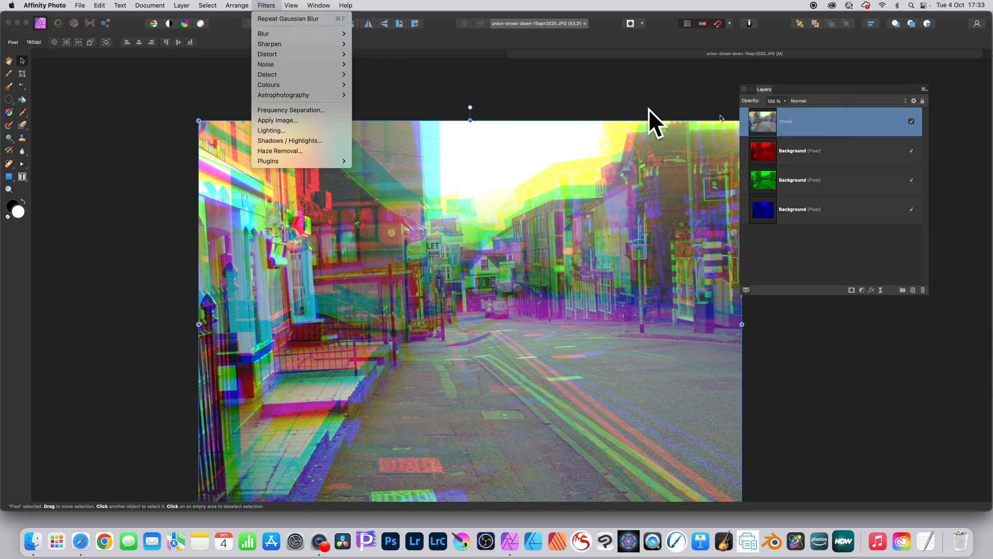